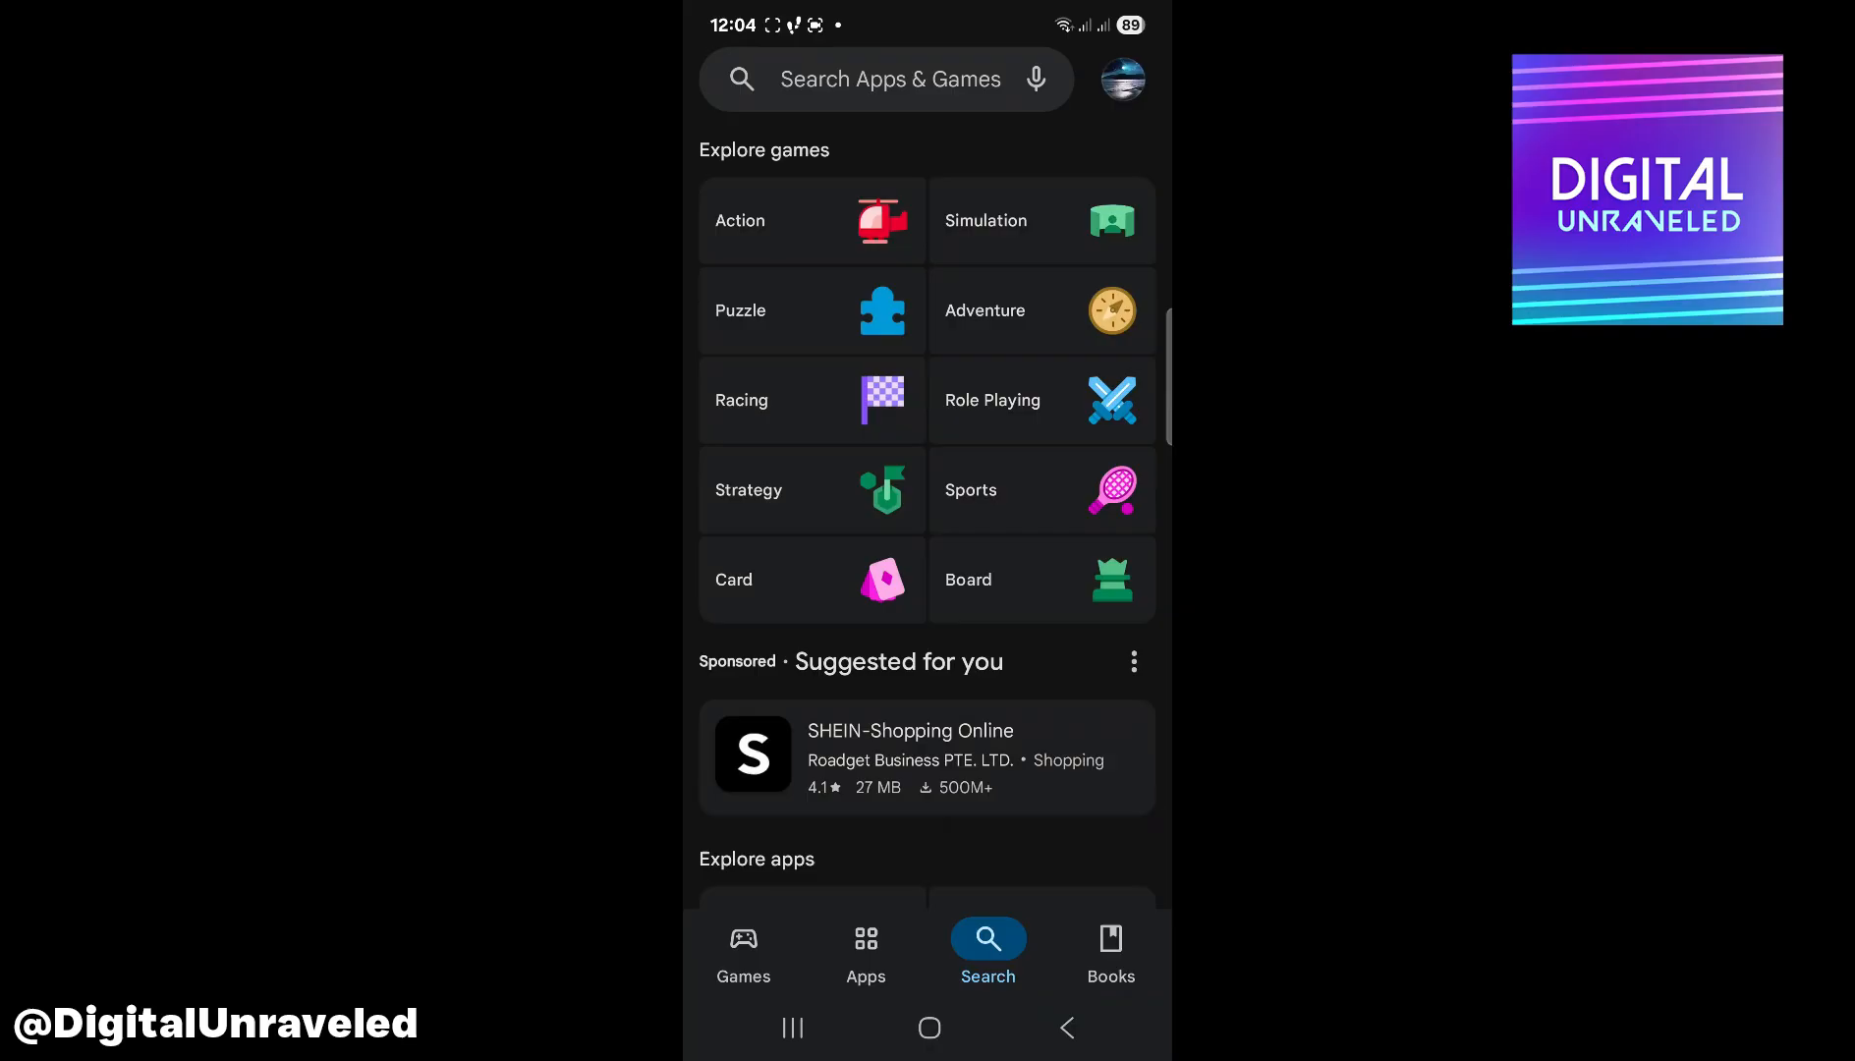
Step: Search the Play Store for 'happymod' and scroll the results, finding no HappyMod app
click(887, 79)
text(happymod)
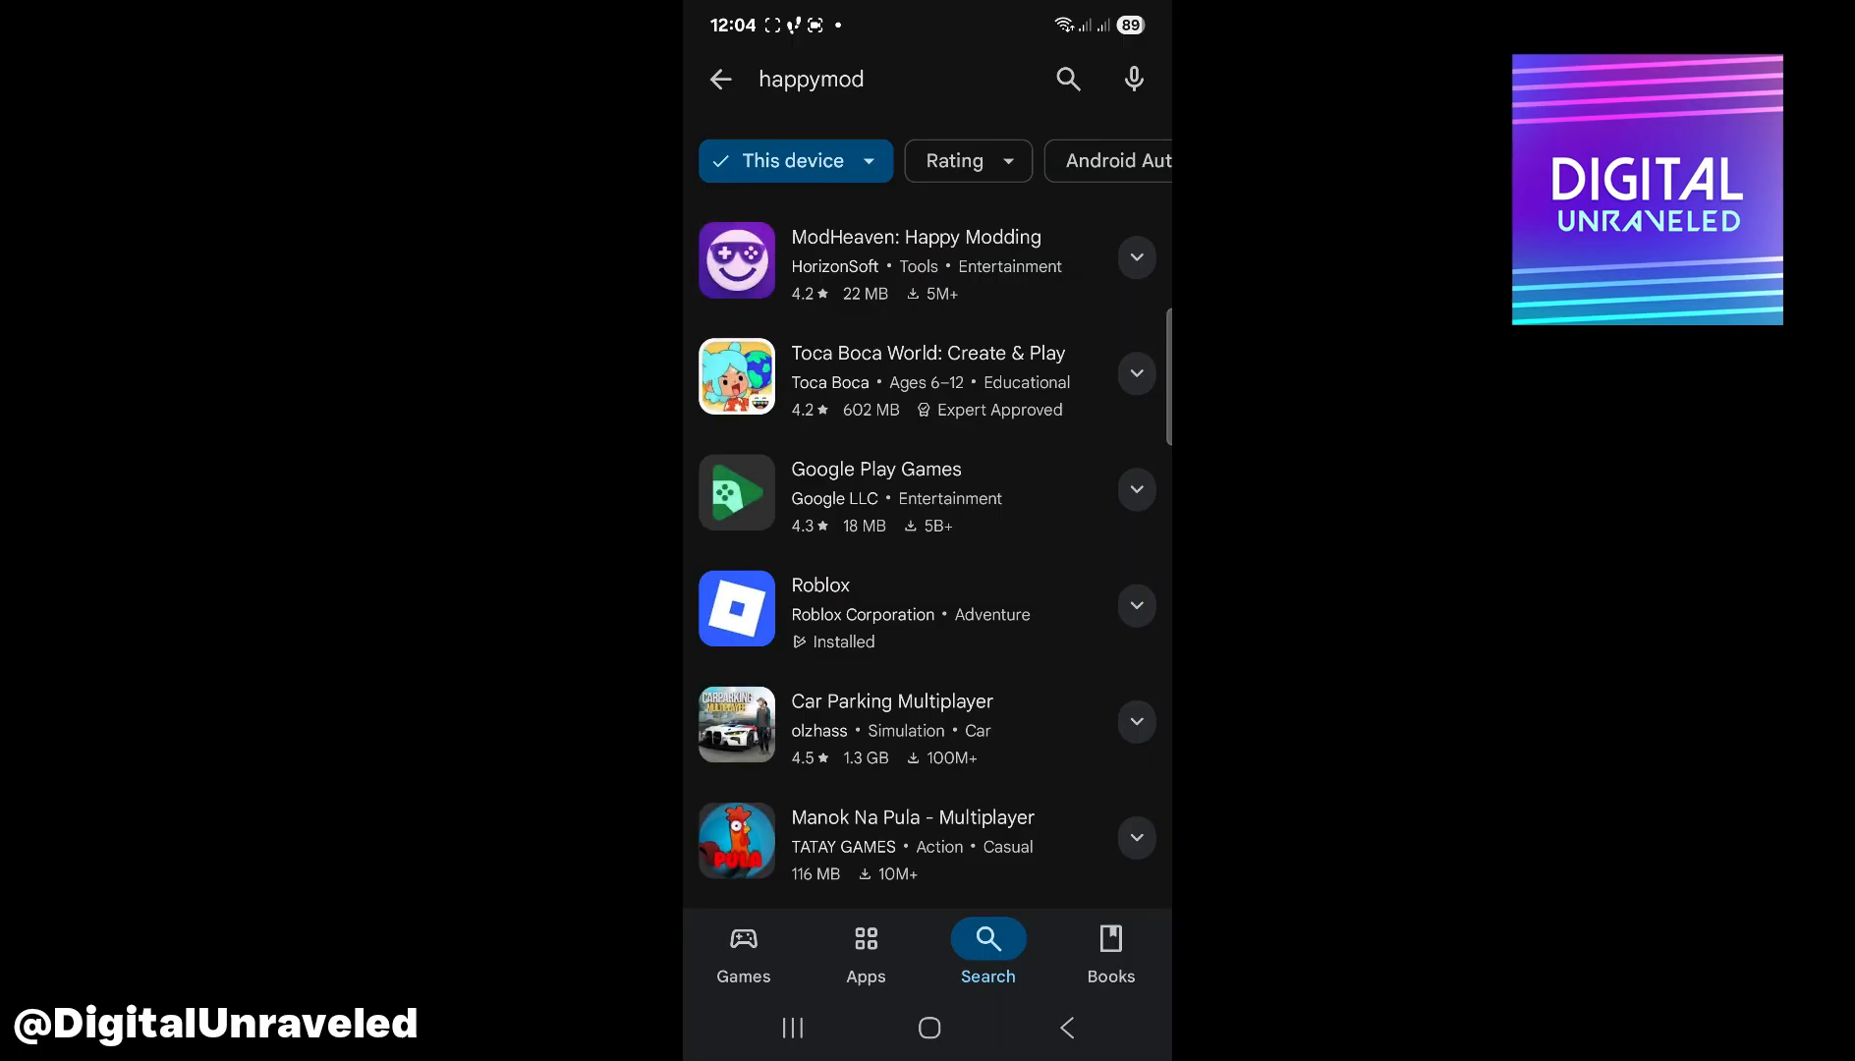
scroll(down, 3)
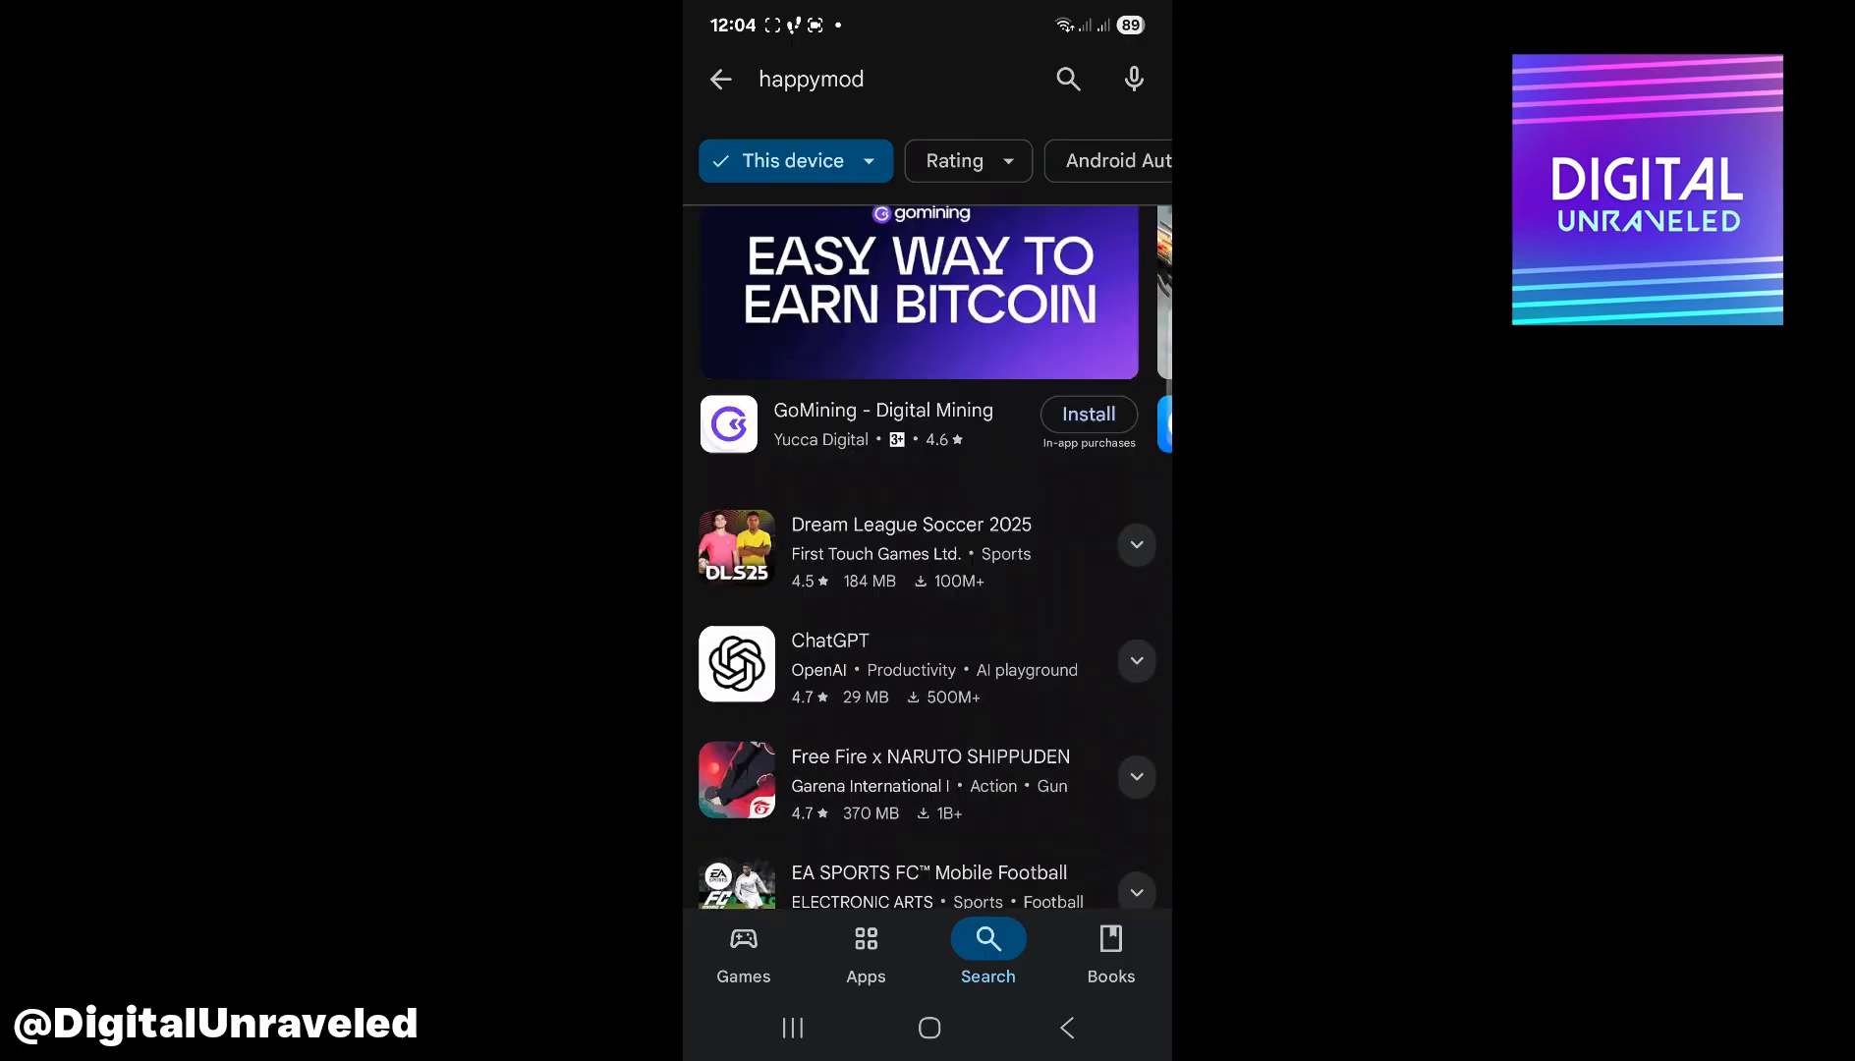
scroll(down, 3)
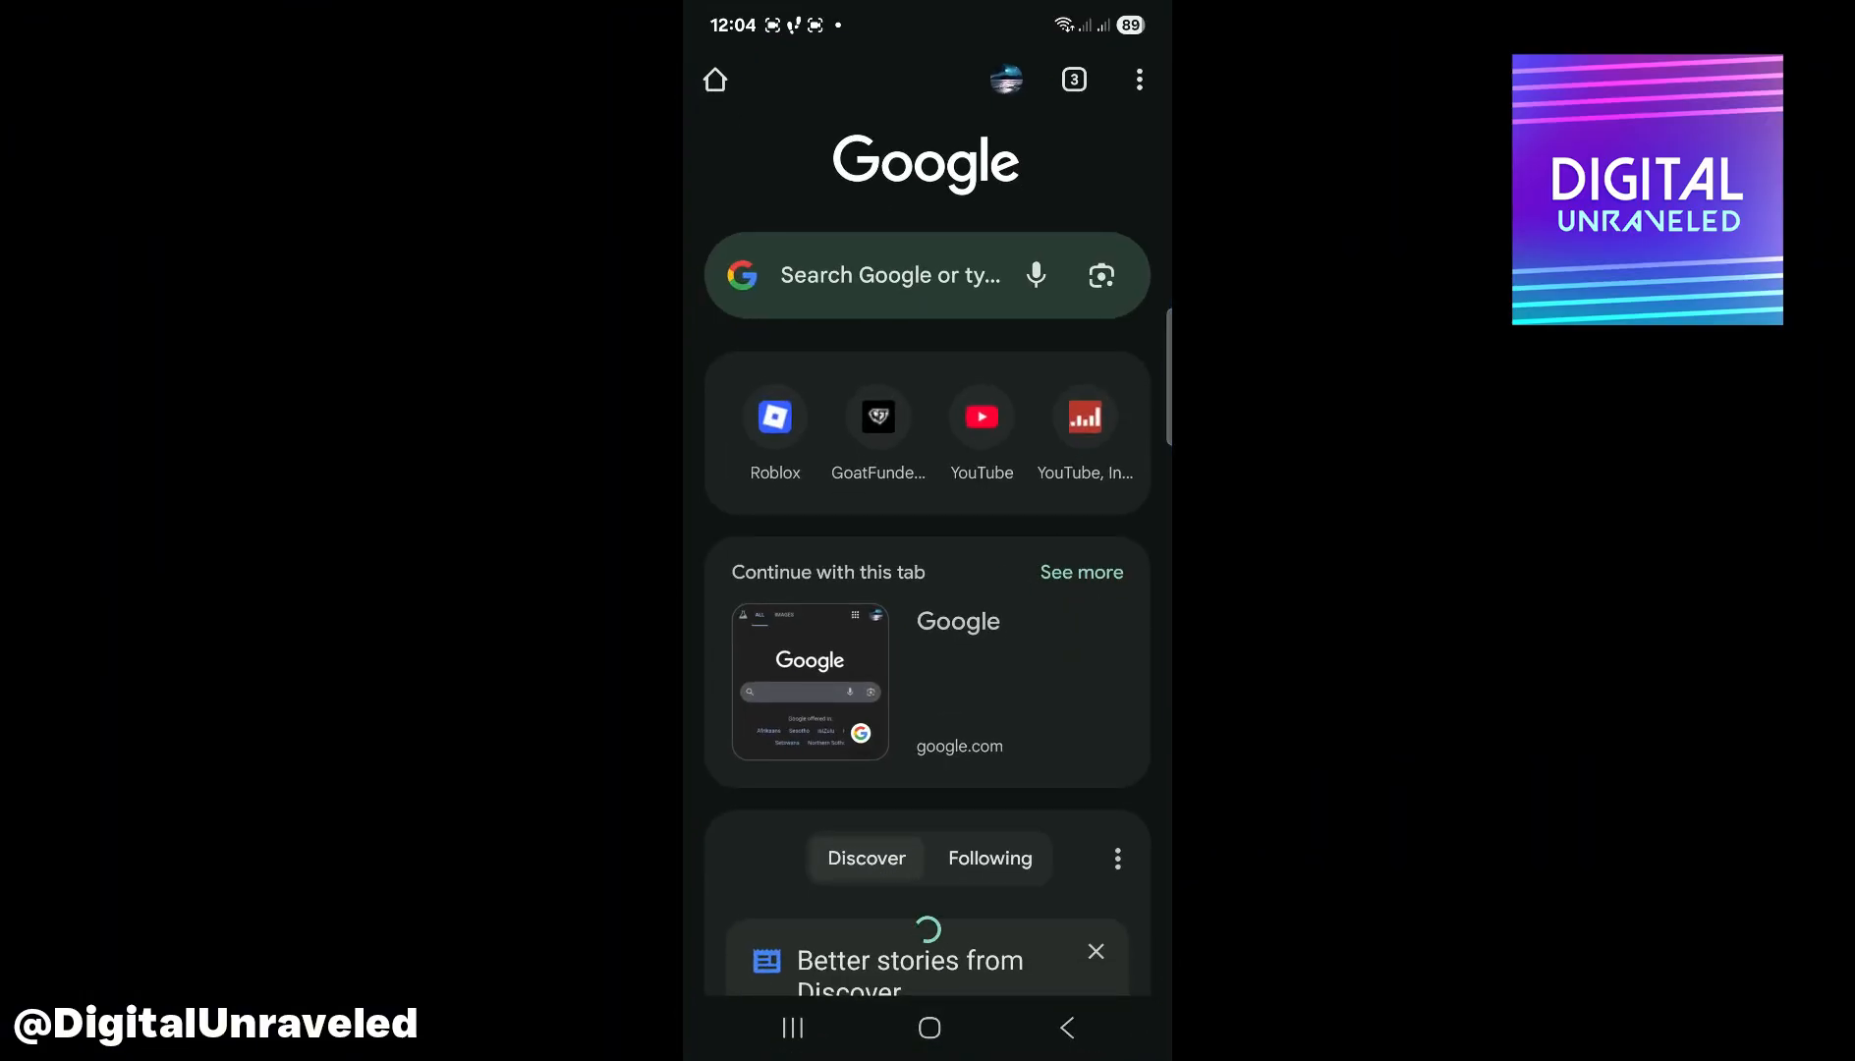
Step: Search Google in Chrome for 'happymod apk download'
text(happymod apk dowb)
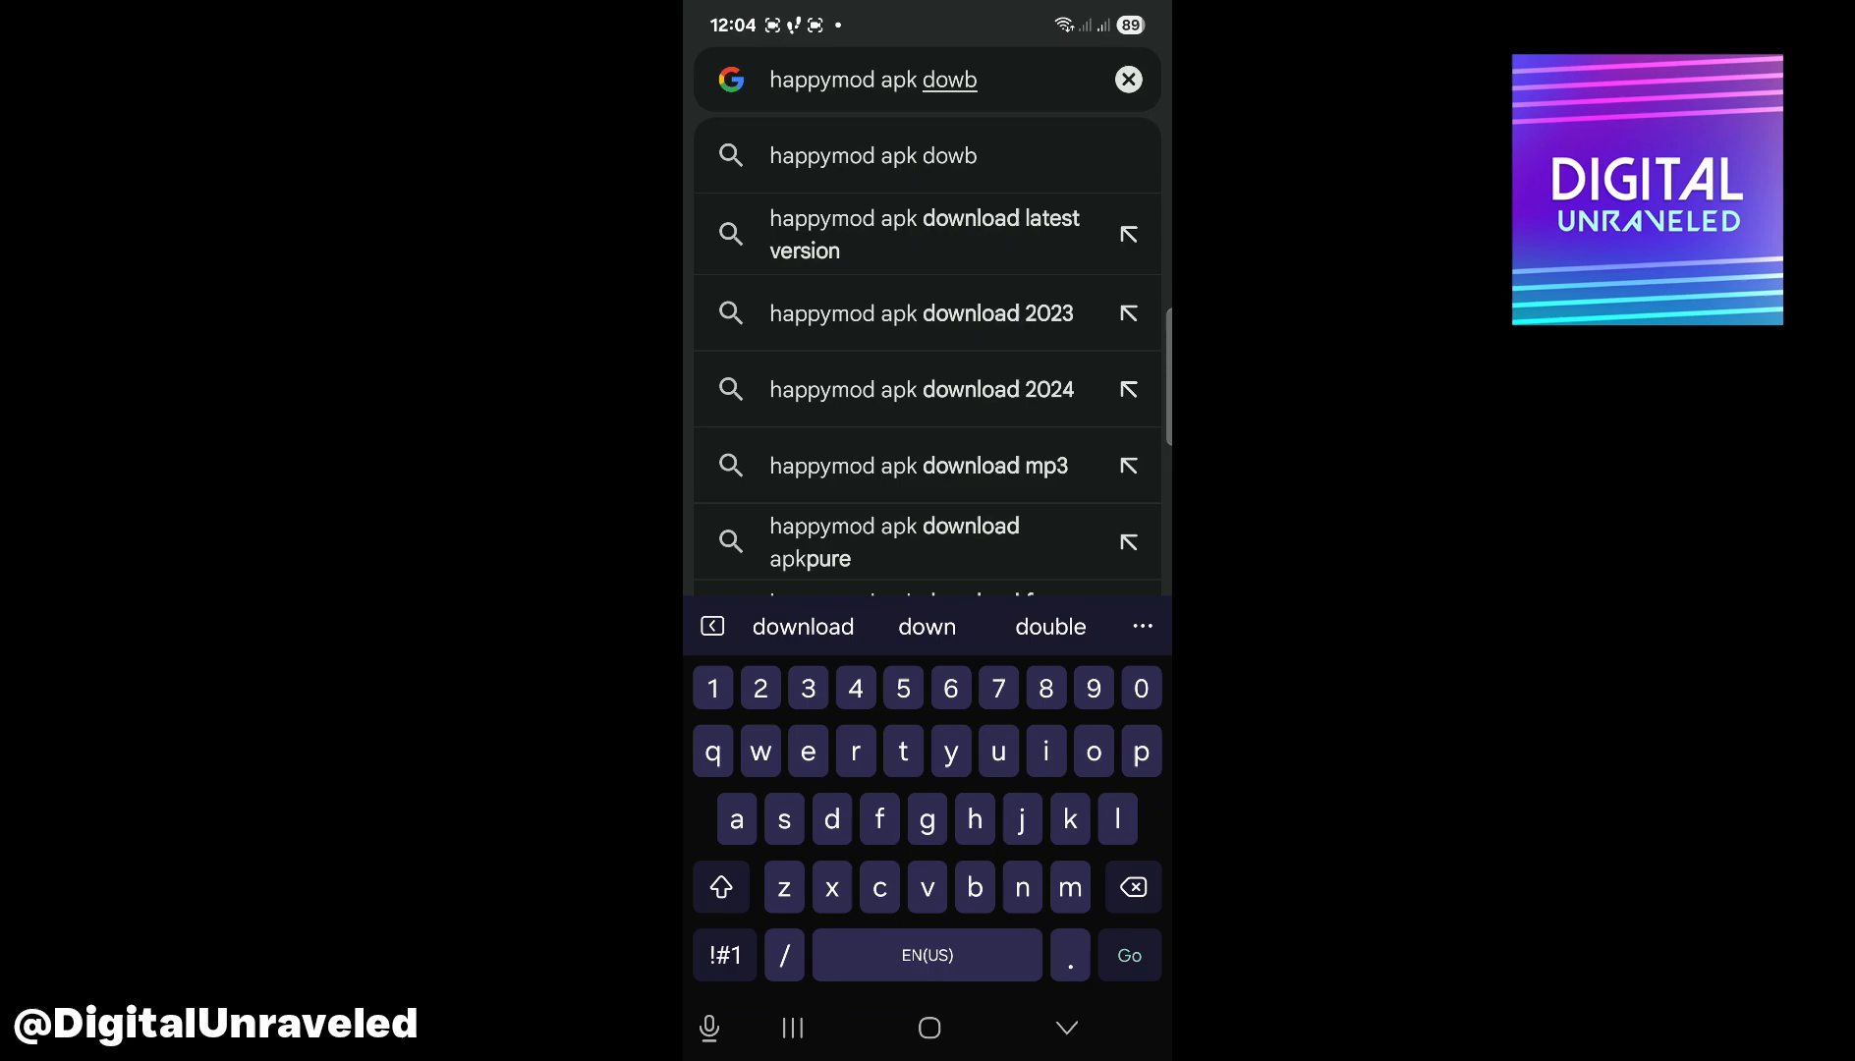
click(922, 231)
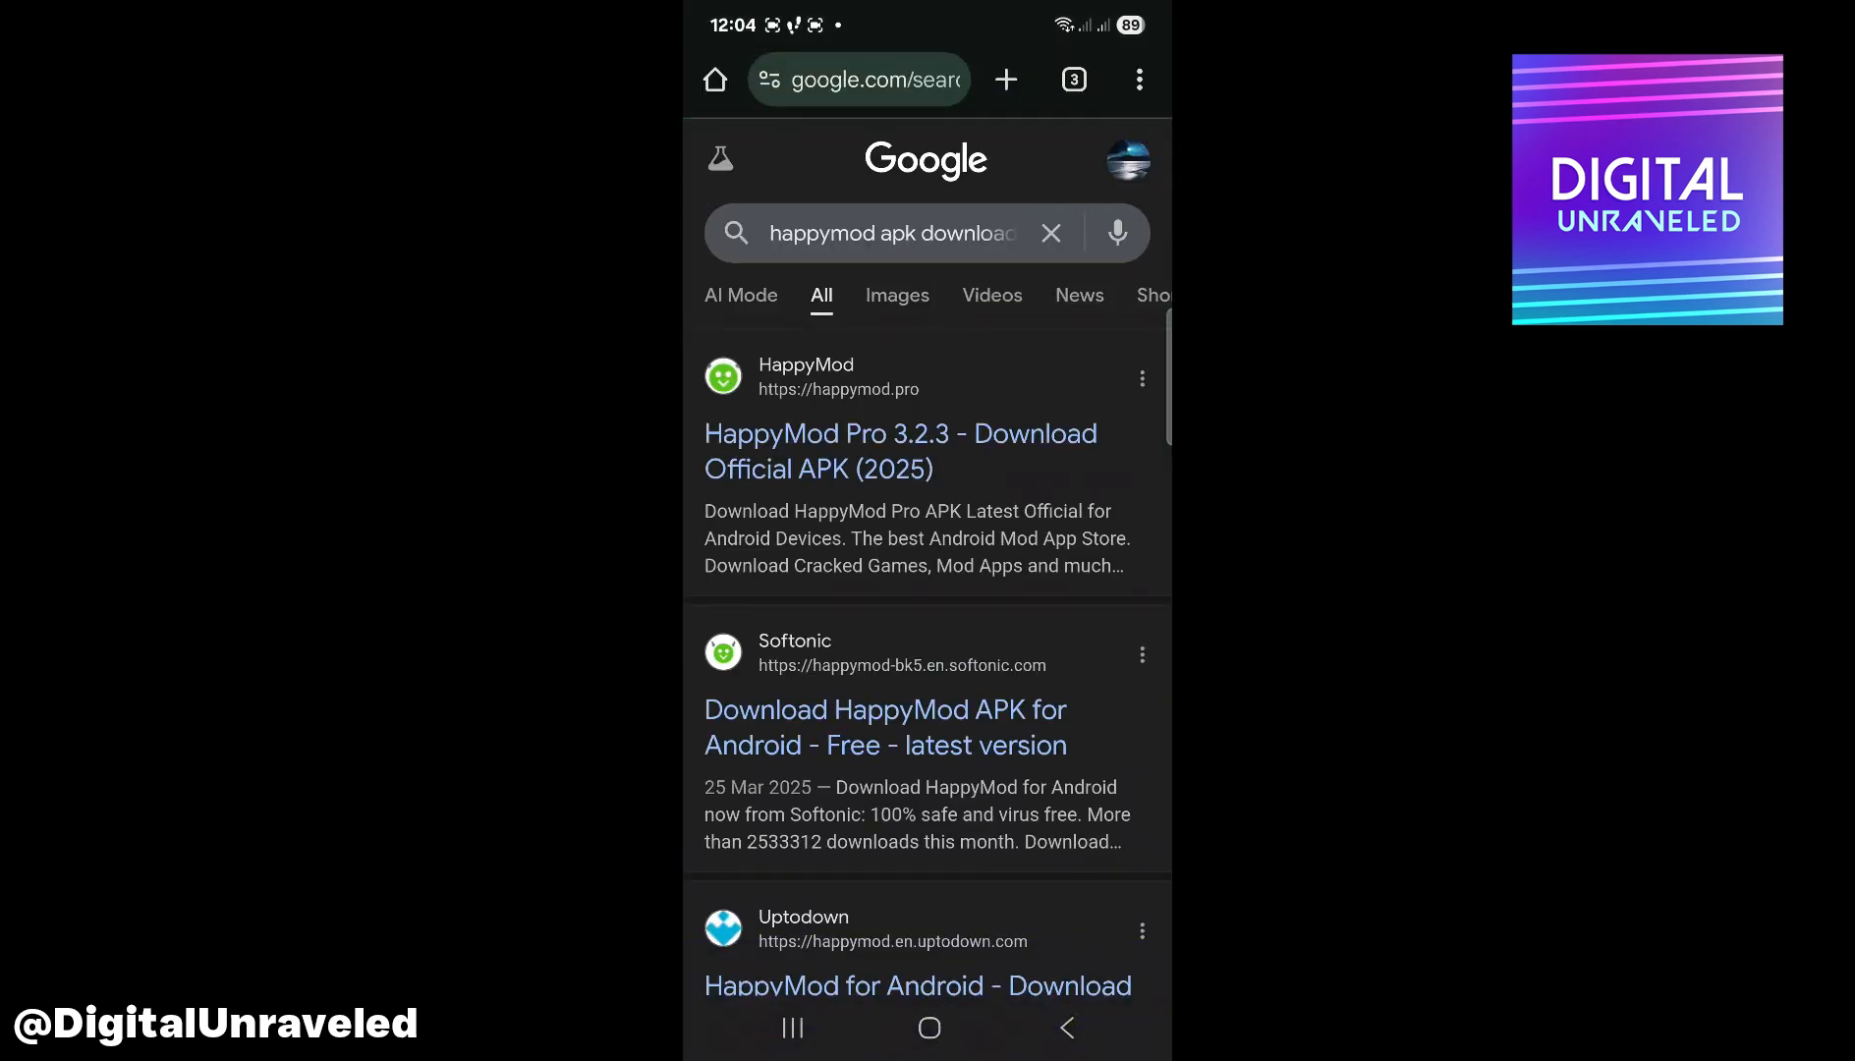
Step: Open the HappyMod Pro 3.2.3 happymod.pro result and scroll down to DOWNLOAD NOW
click(898, 451)
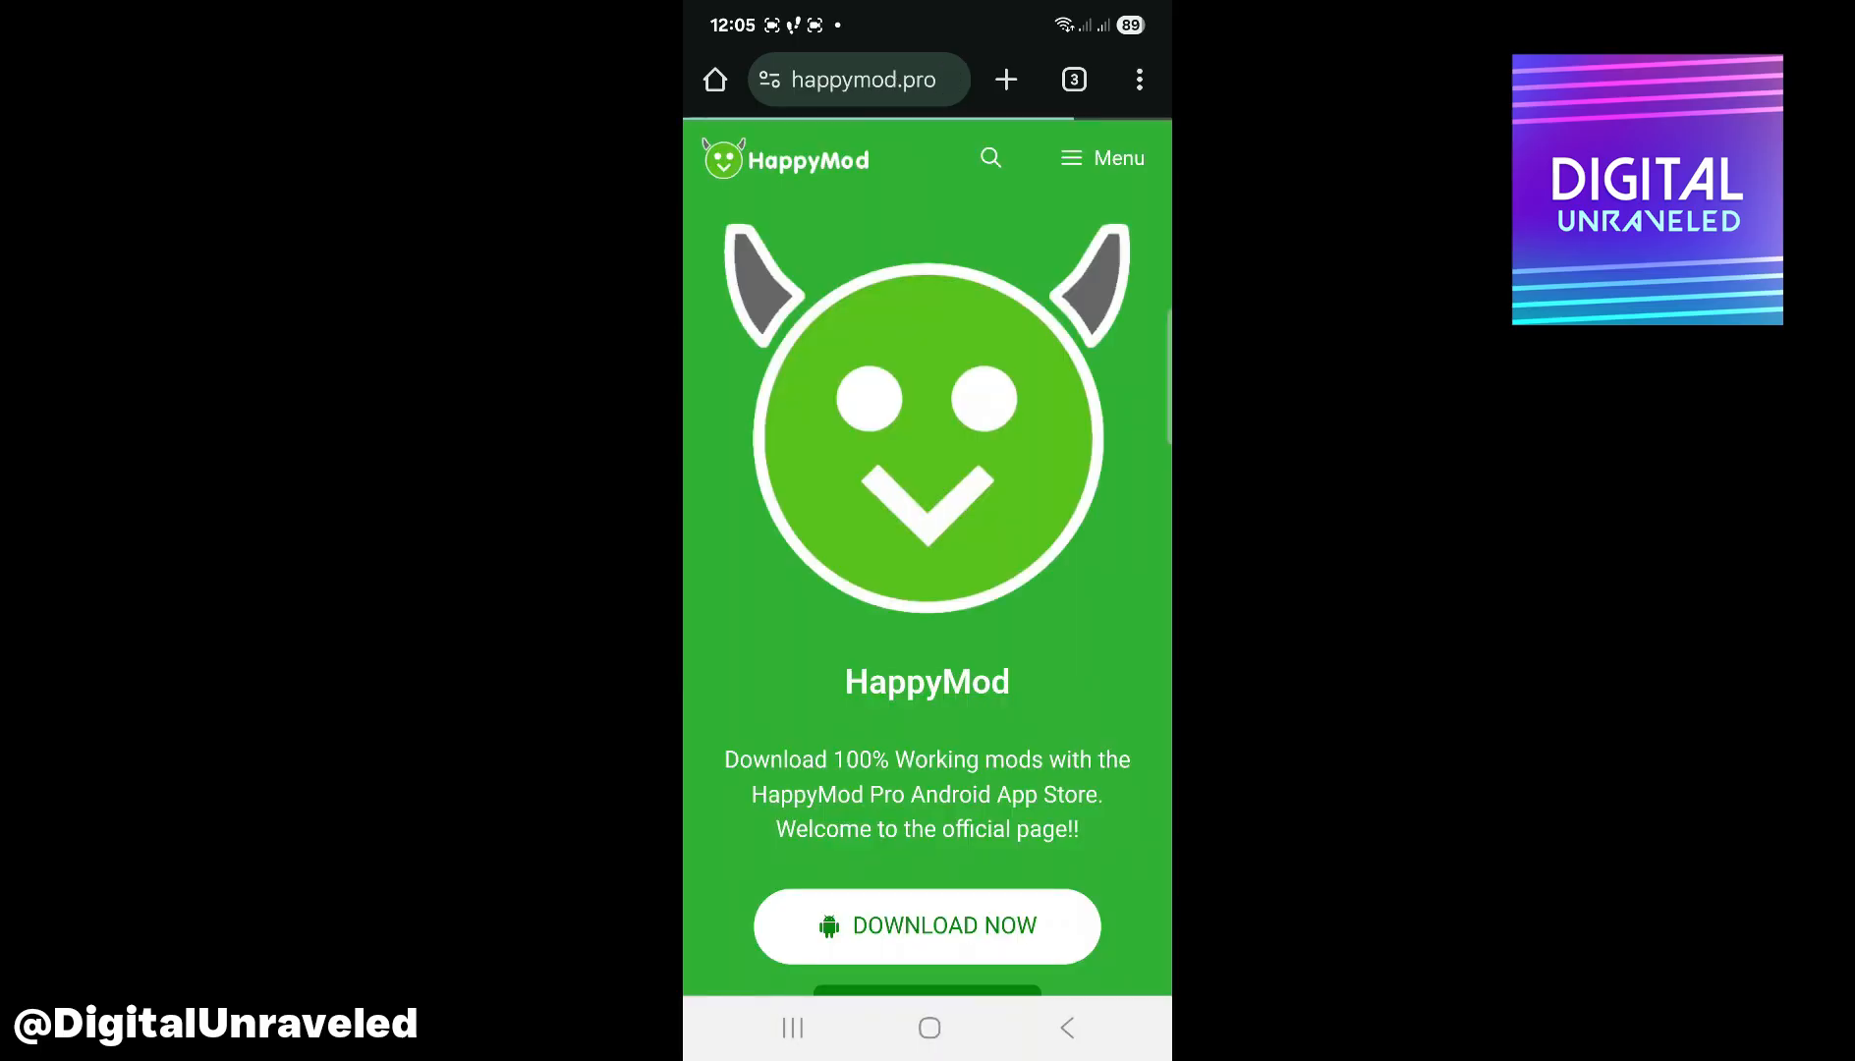
scroll(down, 3)
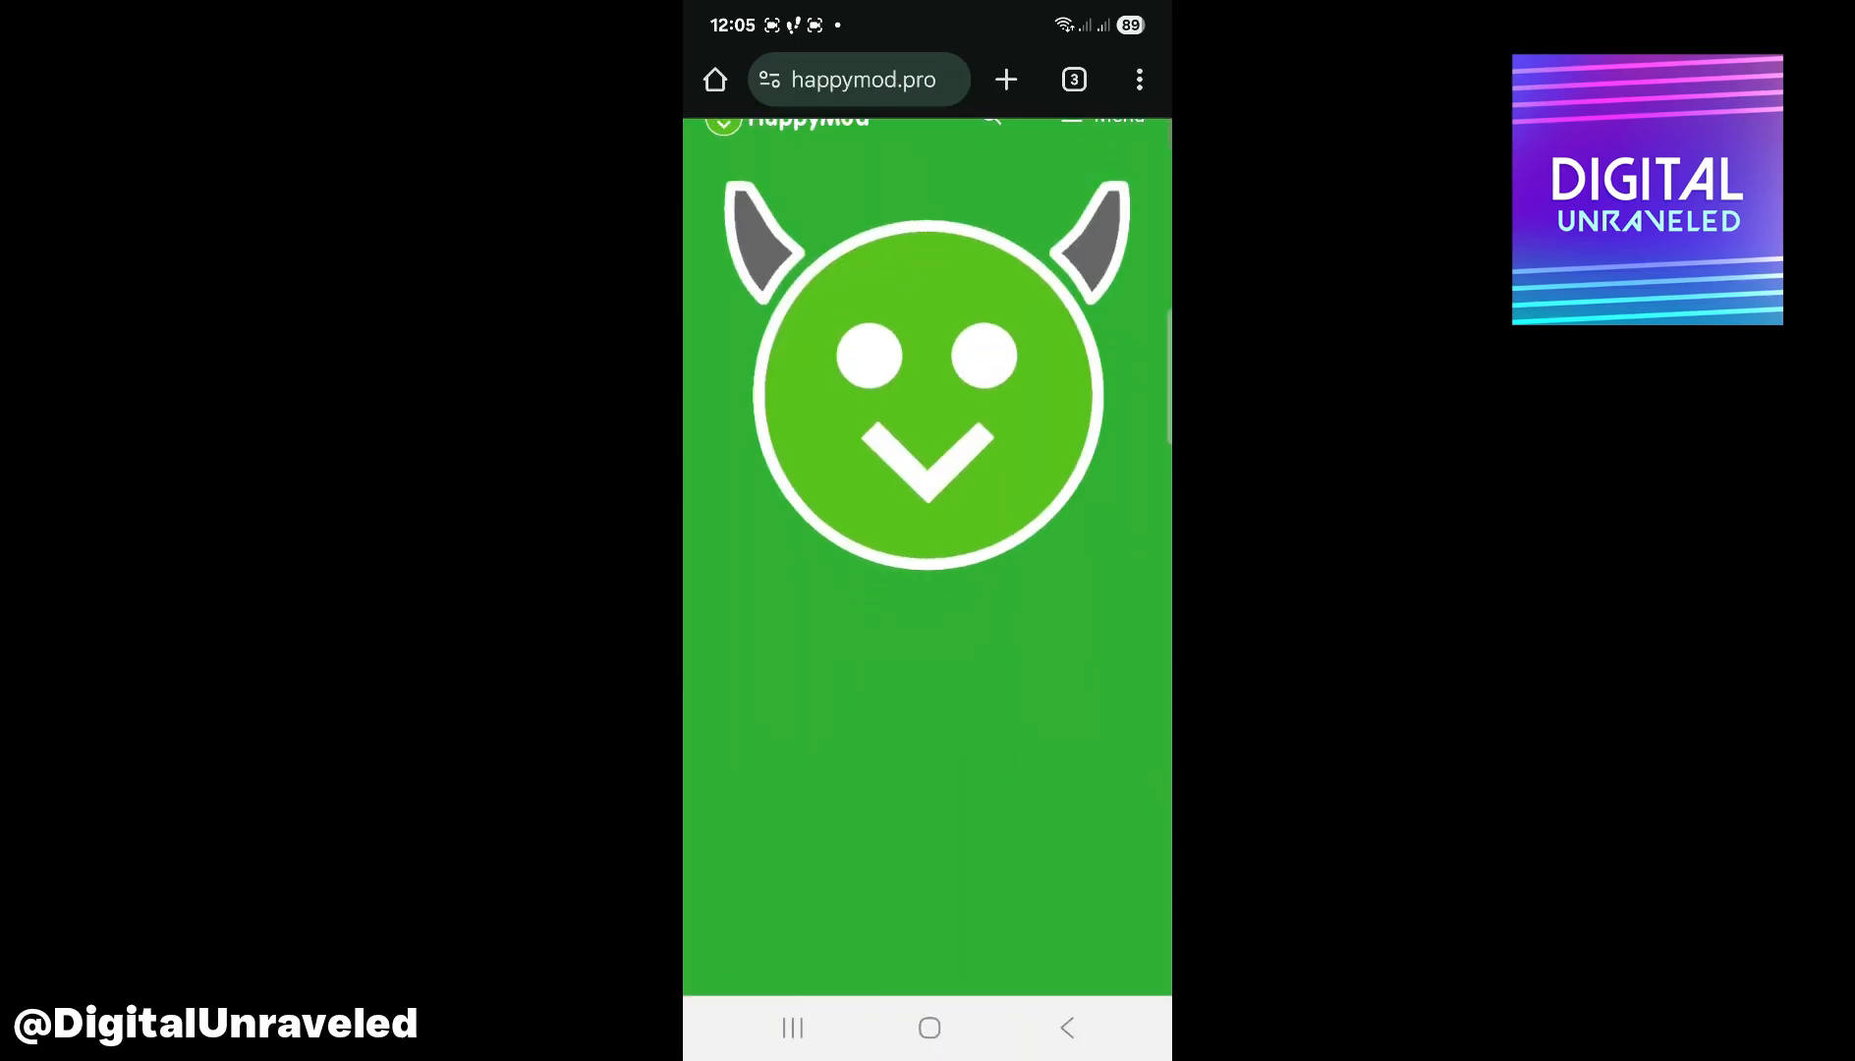
scroll(down, 3)
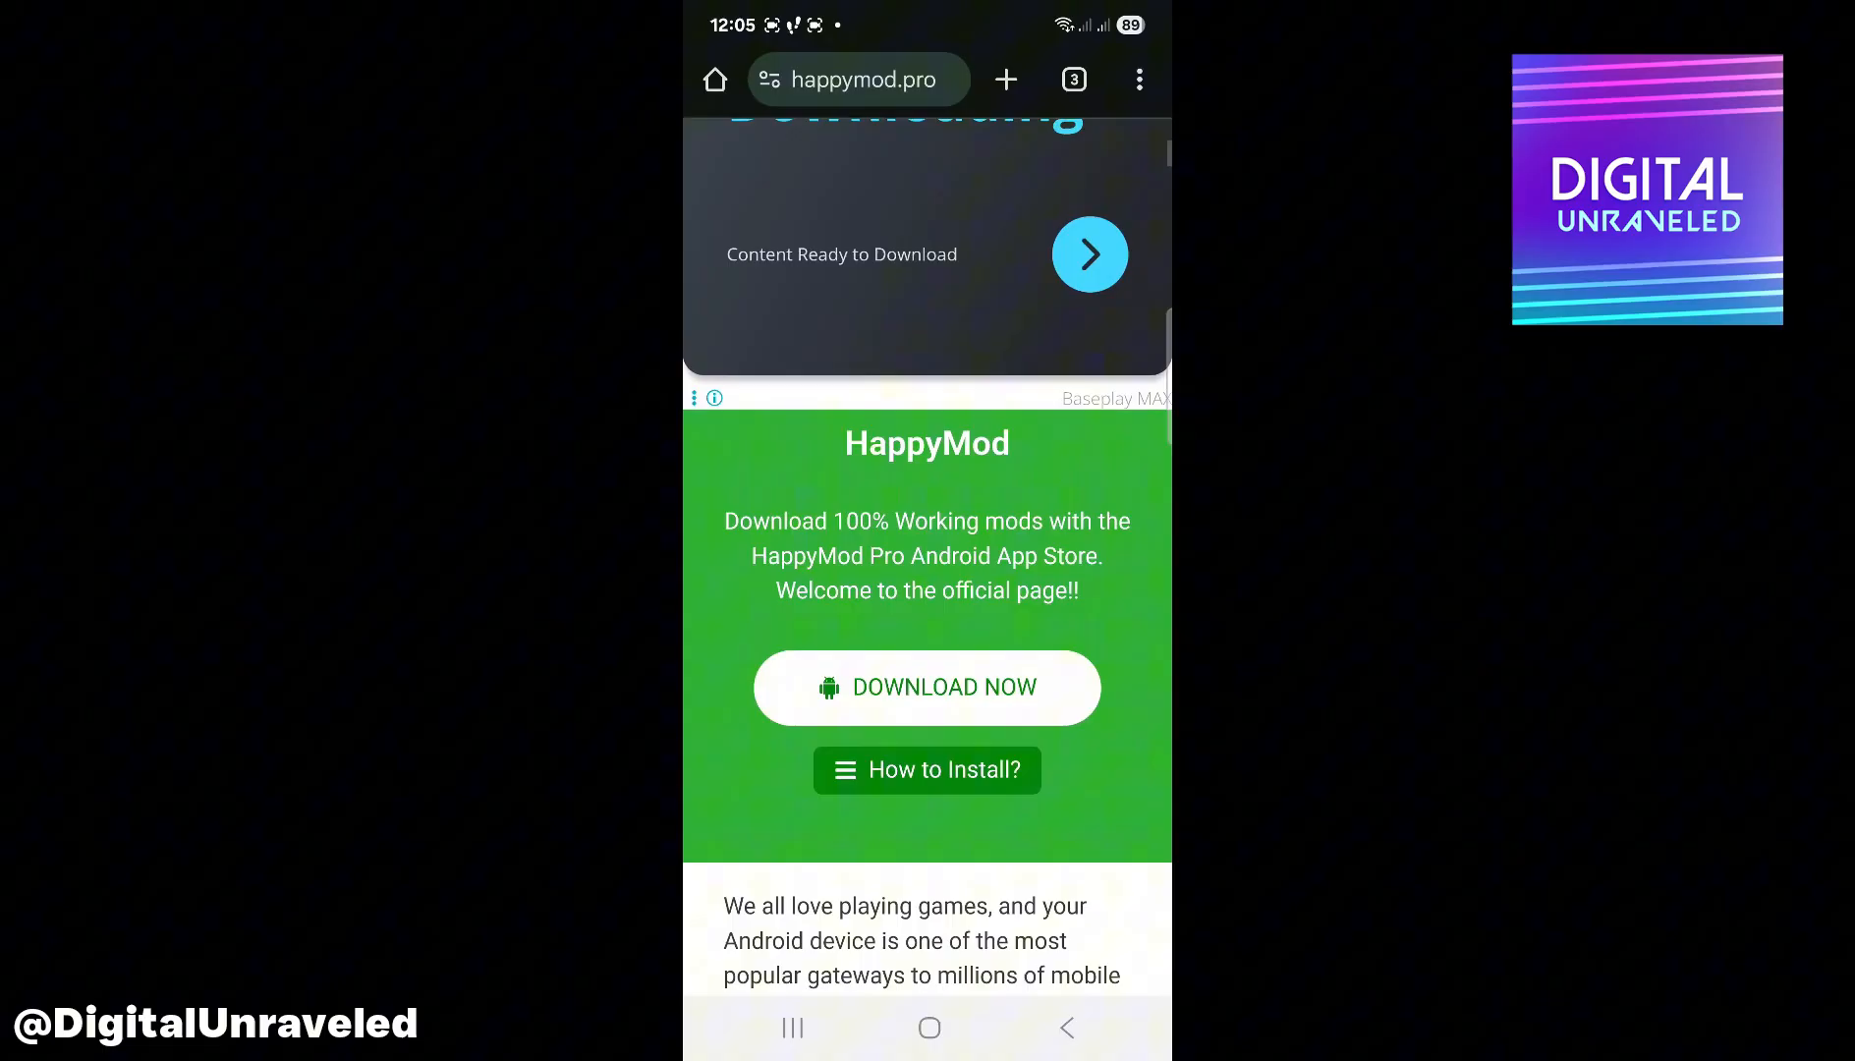